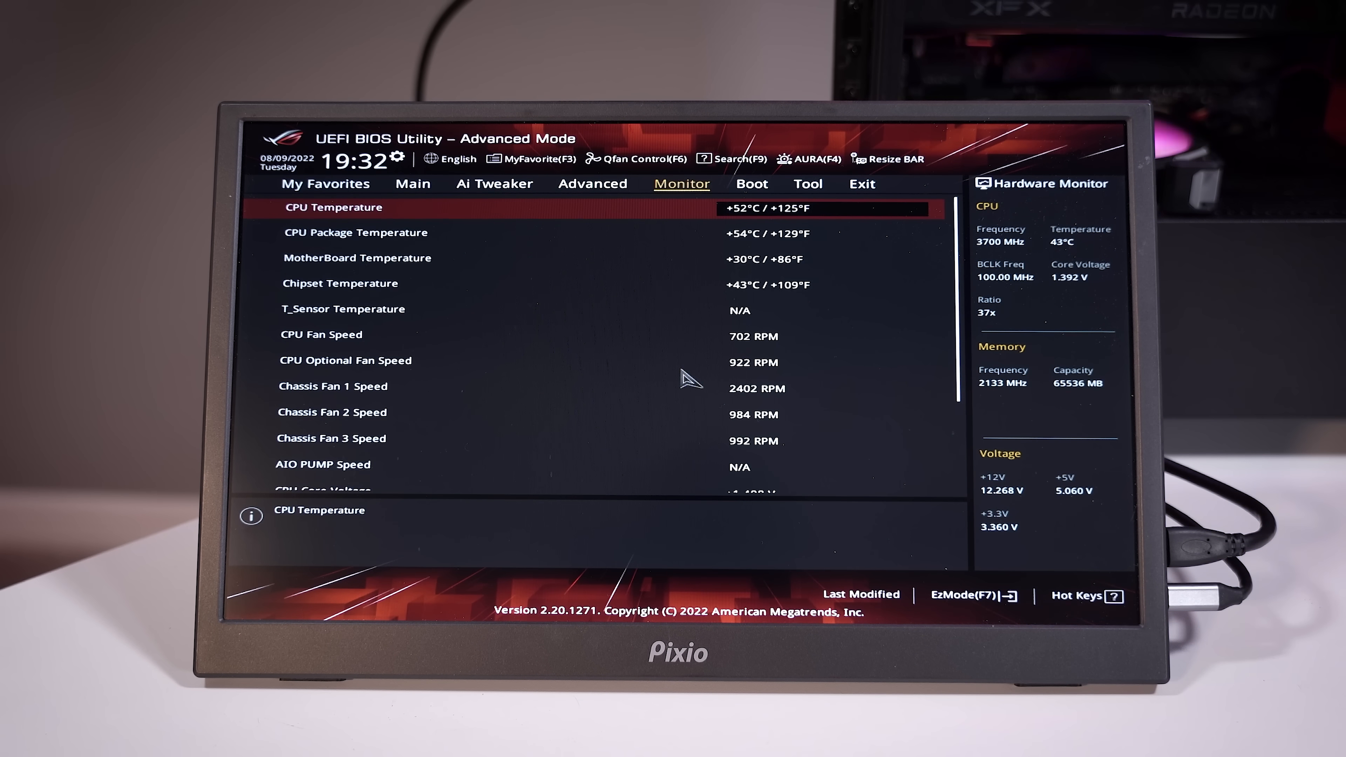
- Switch to the Boot settings page with Windows Boot Manager listed first
{"action": "left_click", "coordinate": [752, 184]}
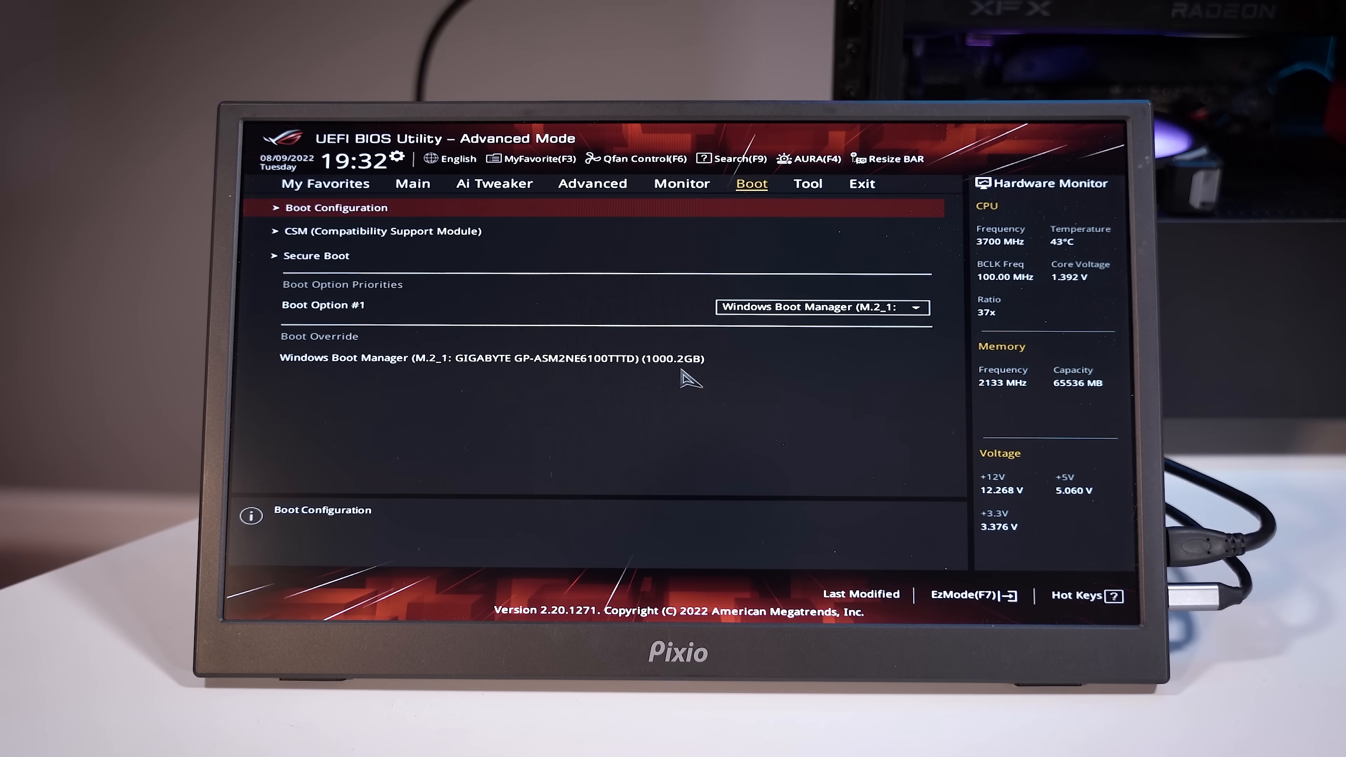
{"action": "left_click", "coordinate": [316, 256]}
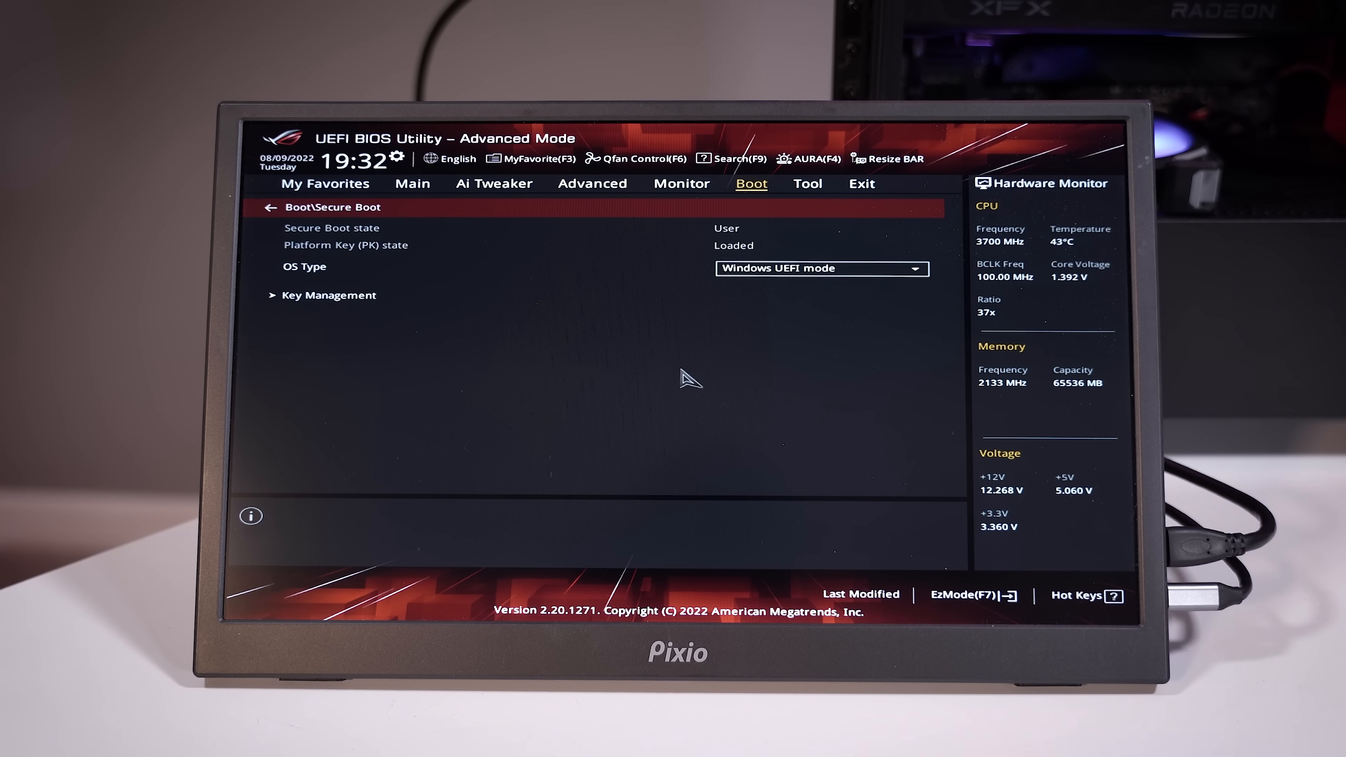
{"action": "left_click", "coordinate": [271, 207]}
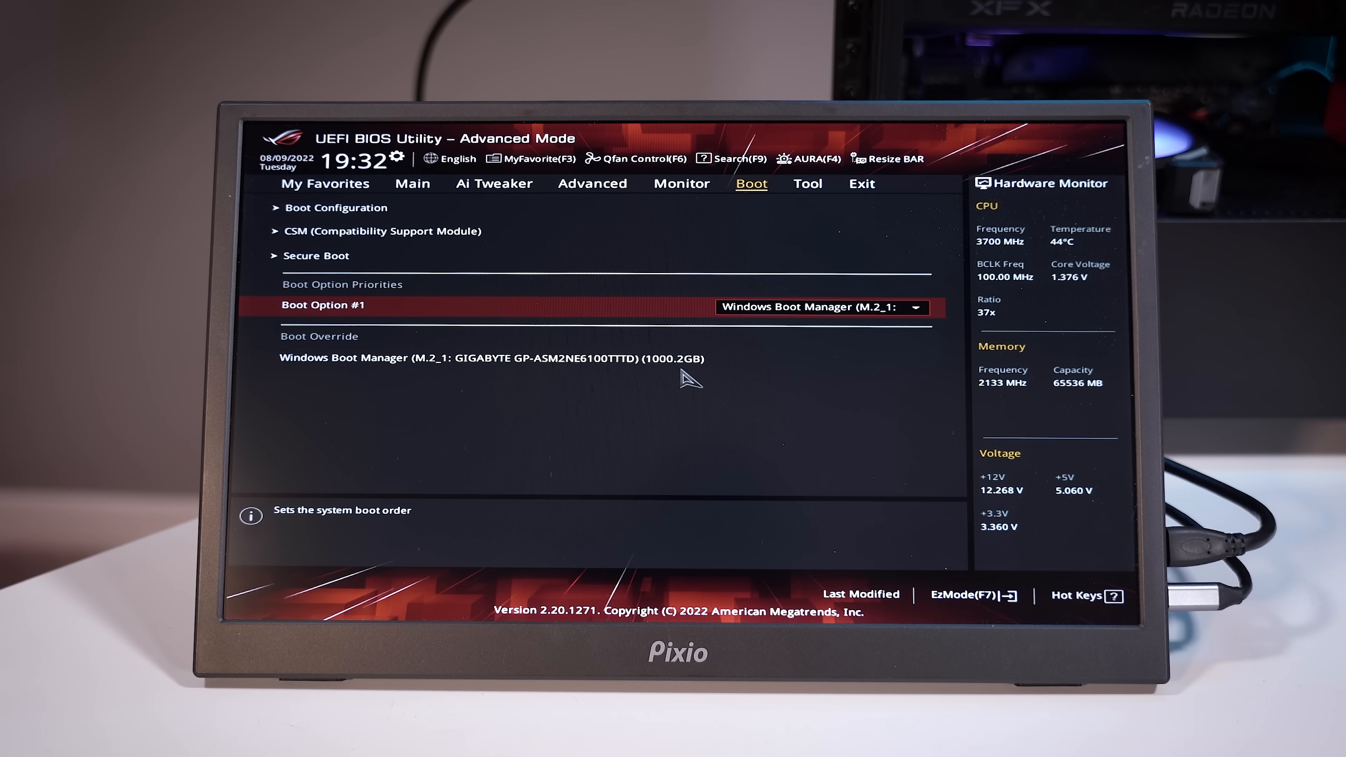
{"action": "left_click", "coordinate": [862, 184]}
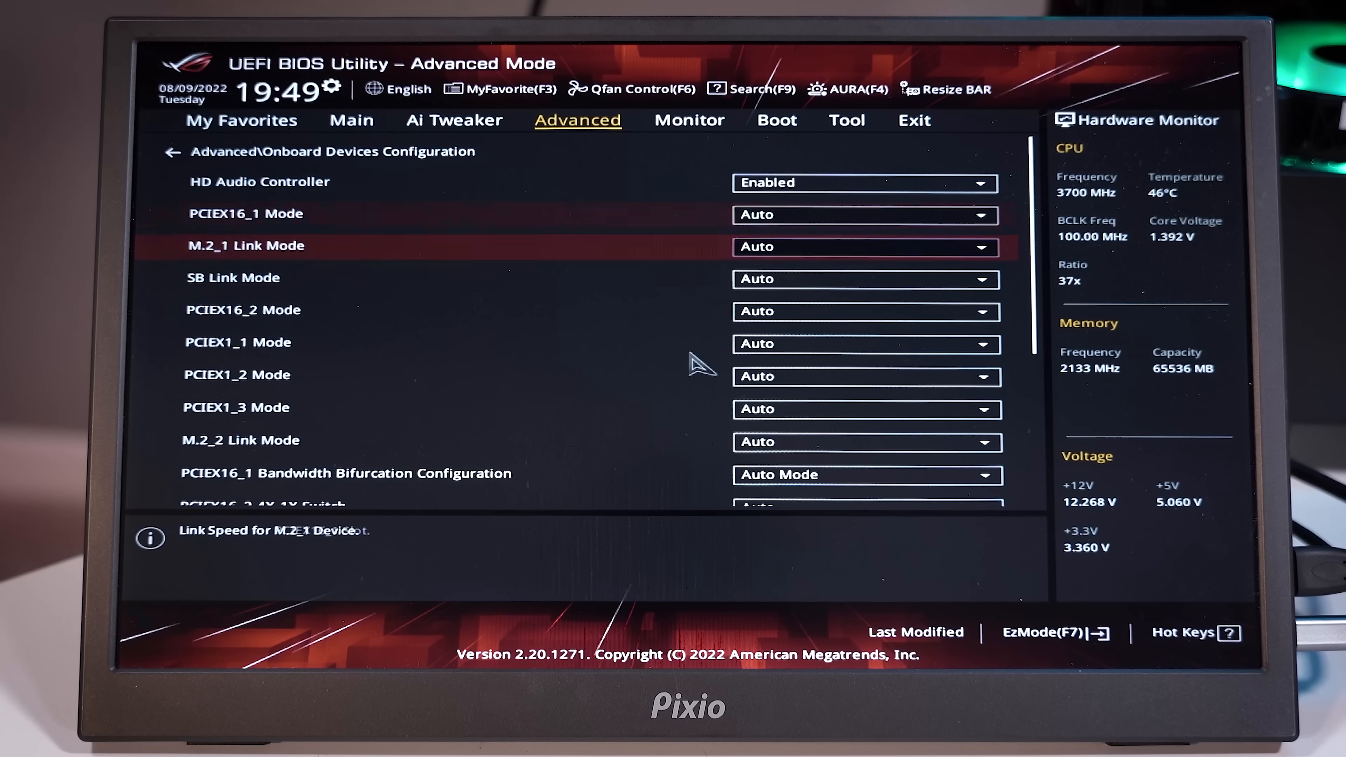
- Set PCIEX16_1 Mode to GEN 4 link speed
{"action": "left_click", "coordinate": [859, 215]}
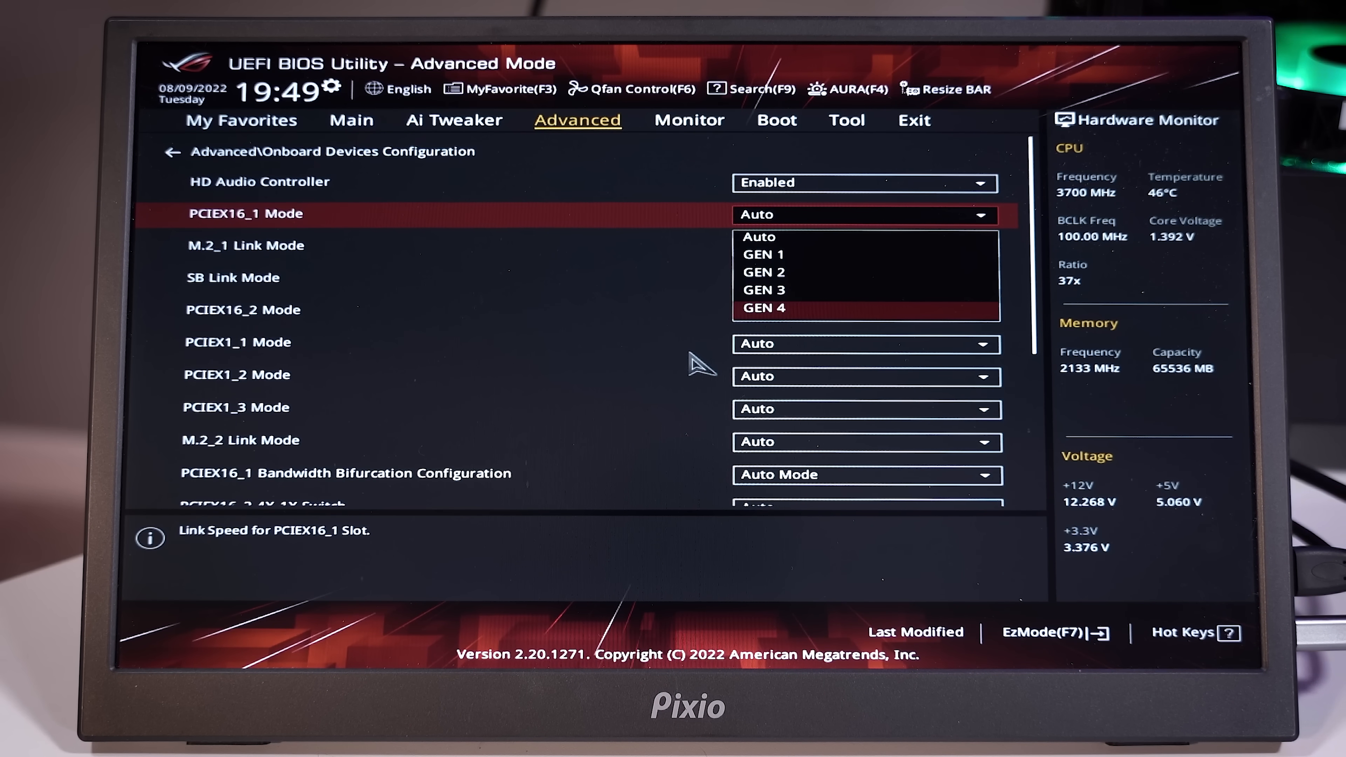
{"action": "left_click", "coordinate": [766, 308]}
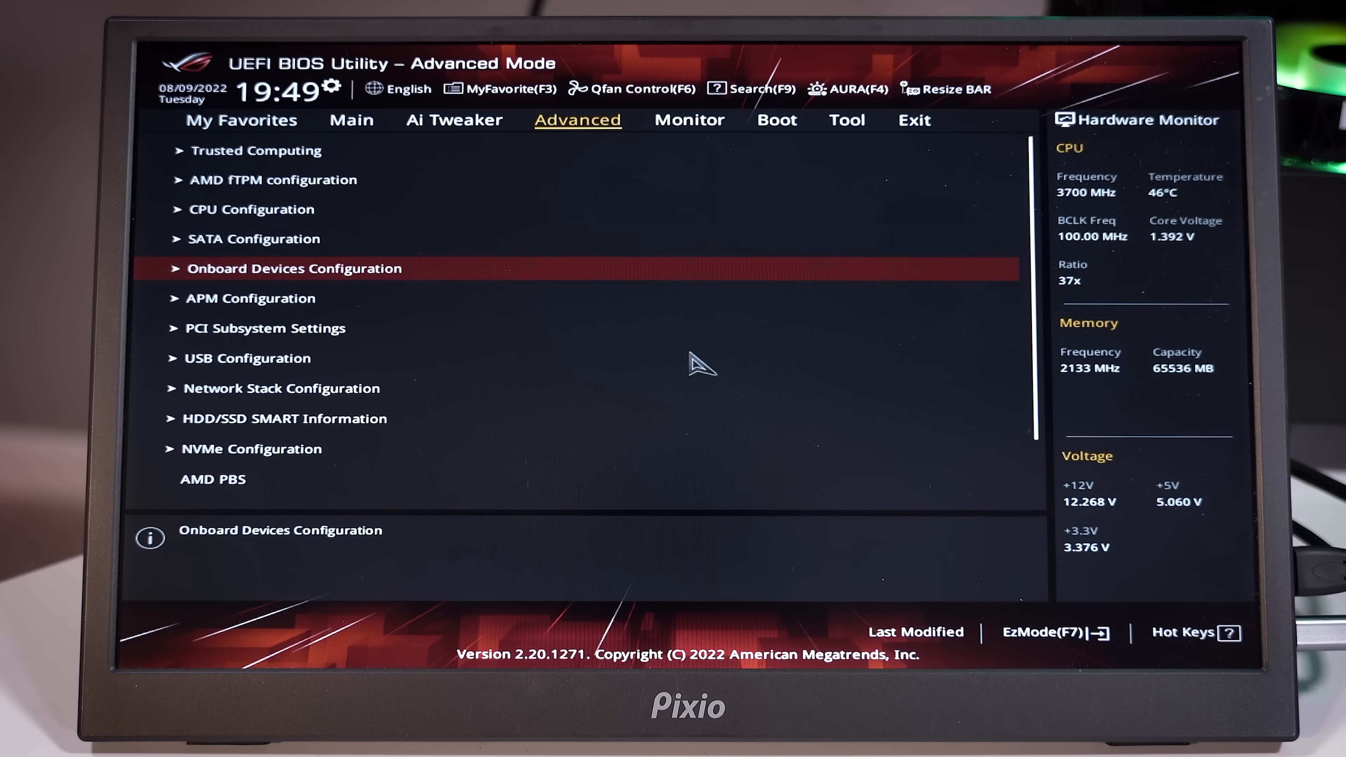
- Set M.2_1 Link Mode to GEN 3 in Onboard Devices Configuration
{"action": "left_click", "coordinate": [350, 120]}
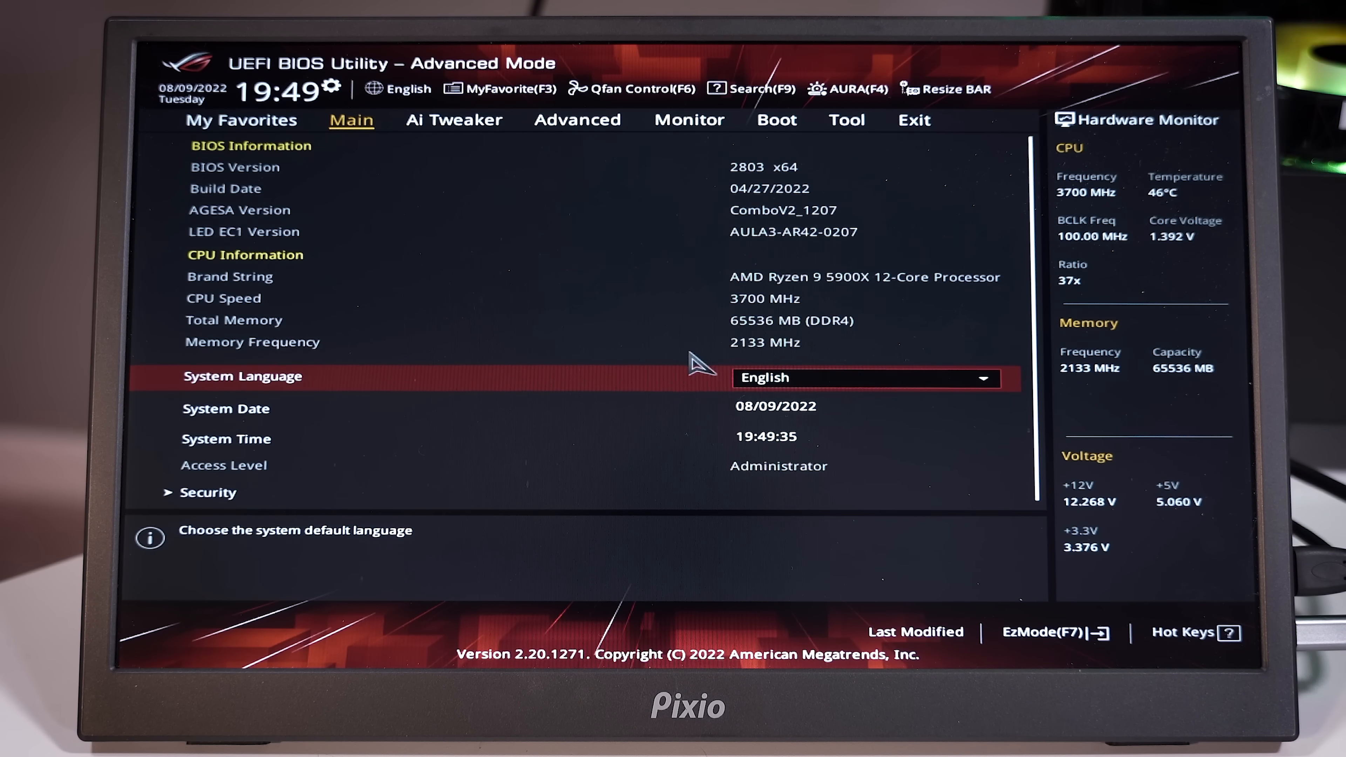
{"action": "left_click", "coordinate": [579, 120]}
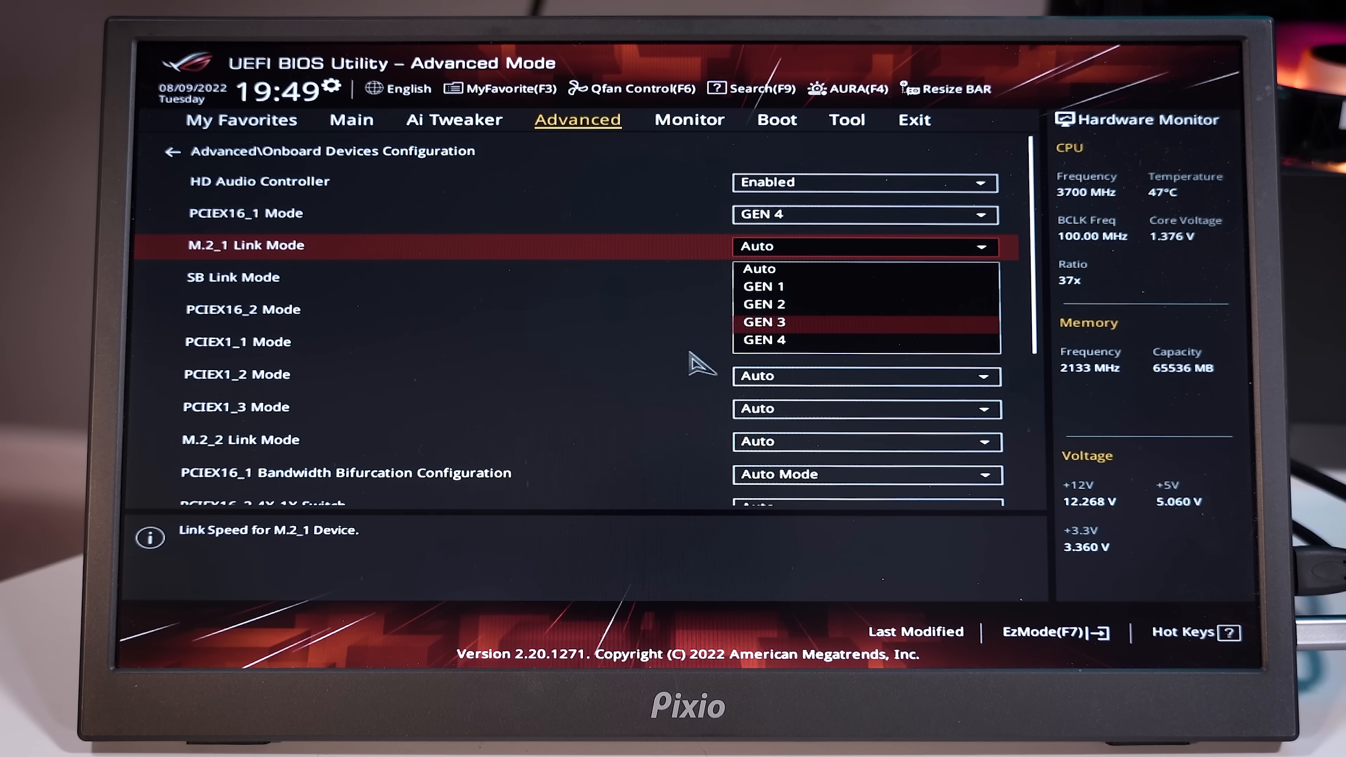
{"action": "left_click", "coordinate": [765, 322]}
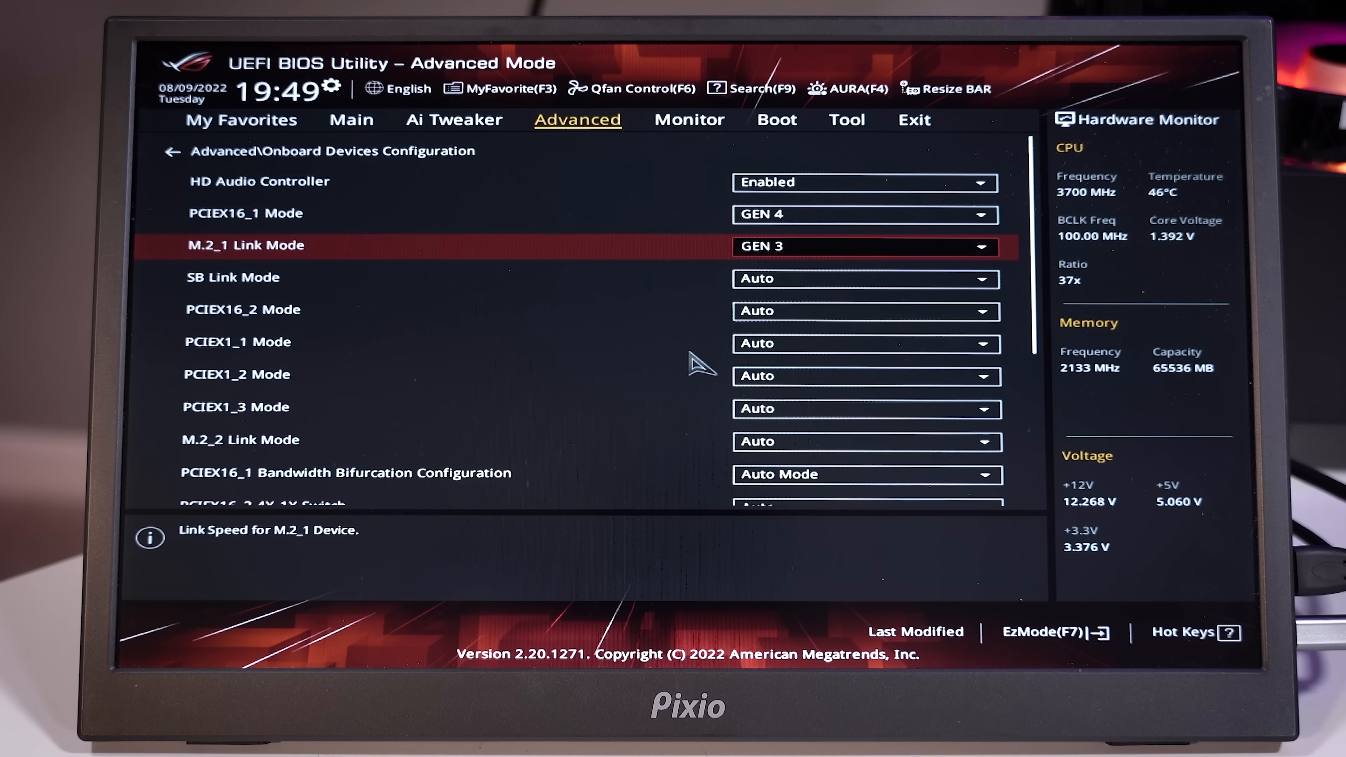